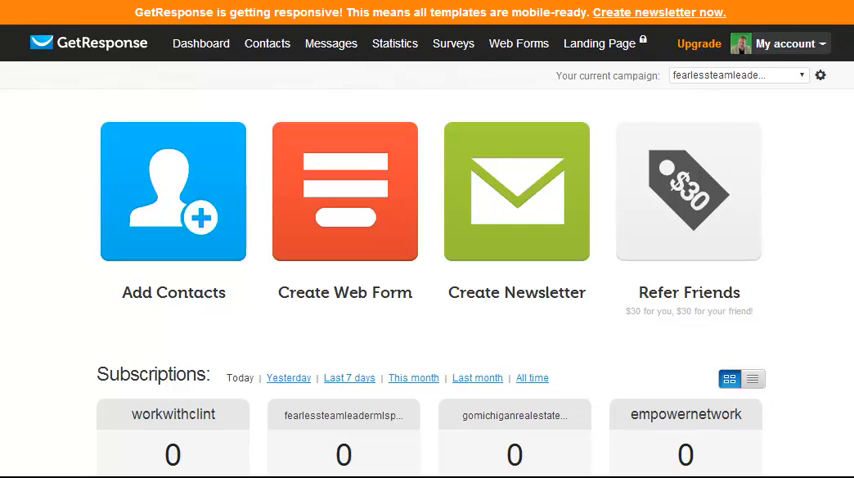
pyautogui.moveTo(143, 192)
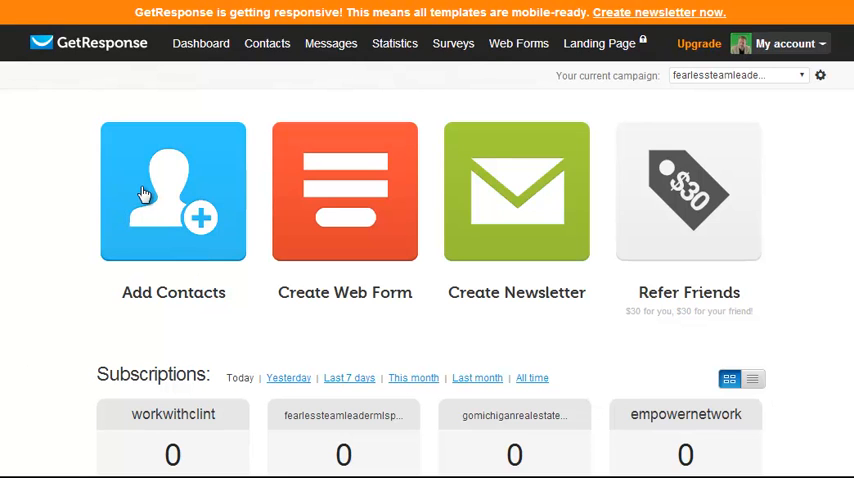
pyautogui.moveTo(90, 146)
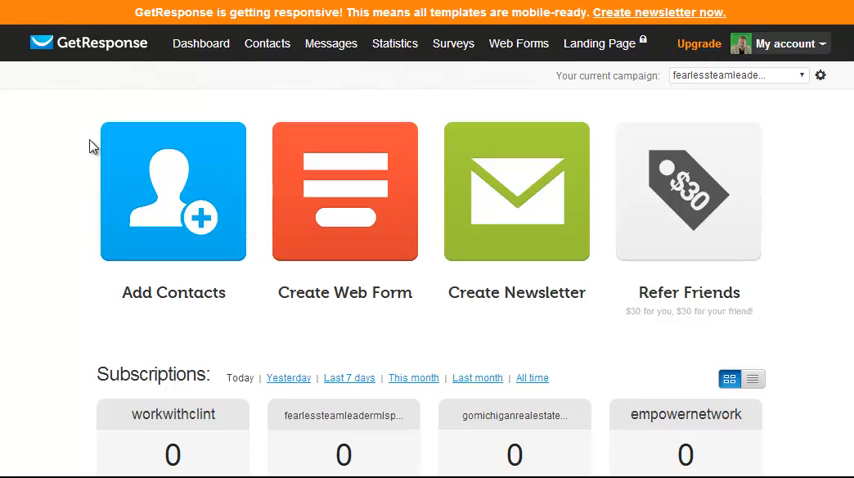
pyautogui.moveTo(78, 116)
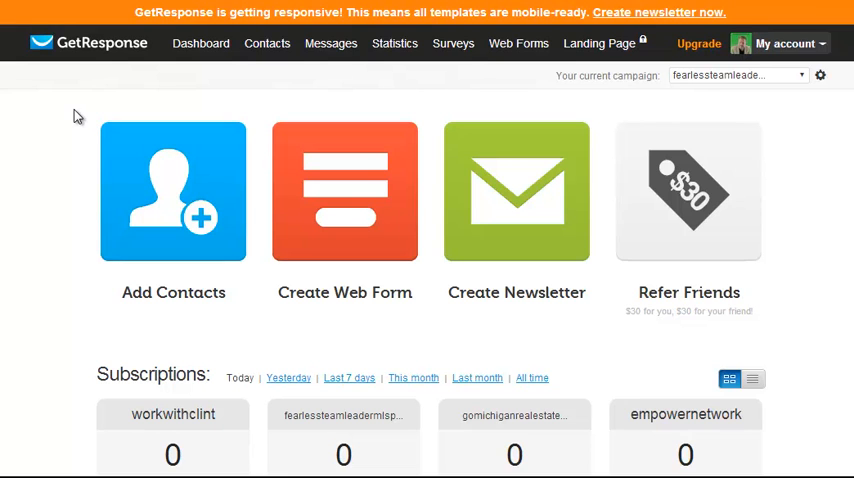
pyautogui.moveTo(198, 197)
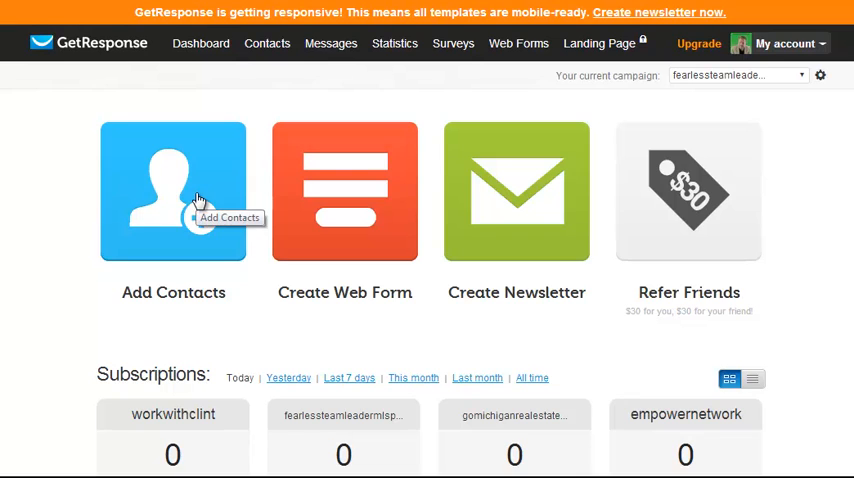
# Open Import Contacts from the Add Contacts dashboard tile.
pyautogui.click(172, 191)
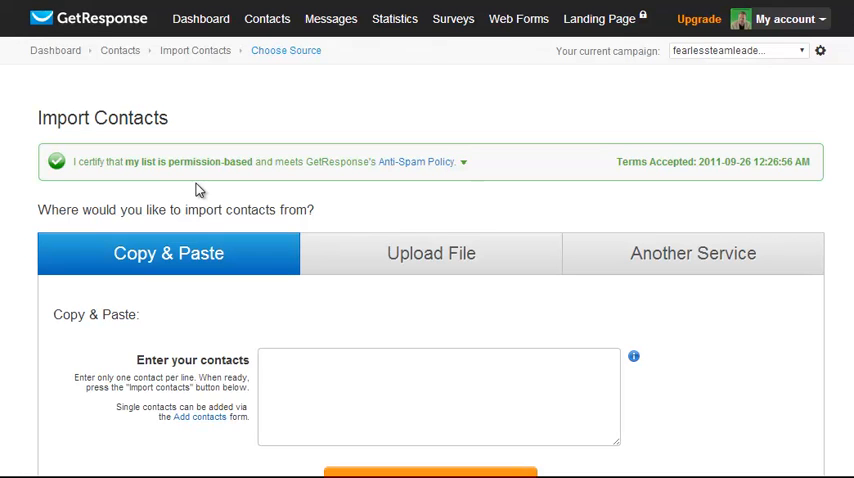
pyautogui.moveTo(261, 150)
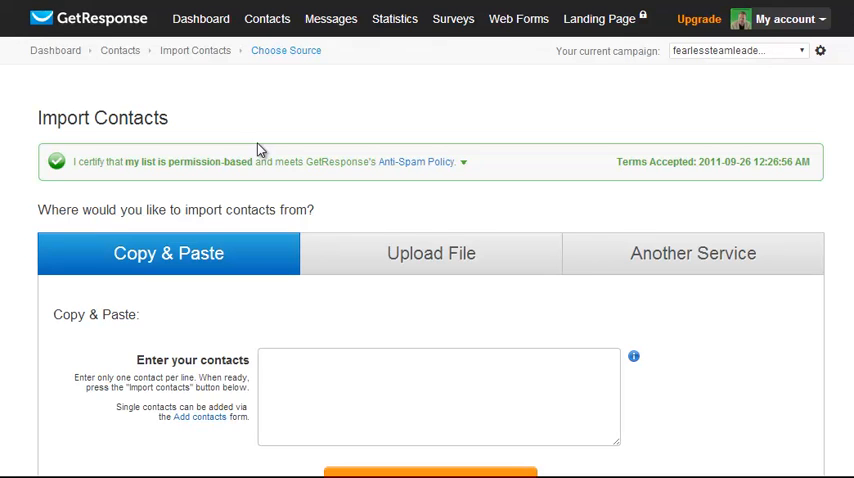
pyautogui.moveTo(259, 149)
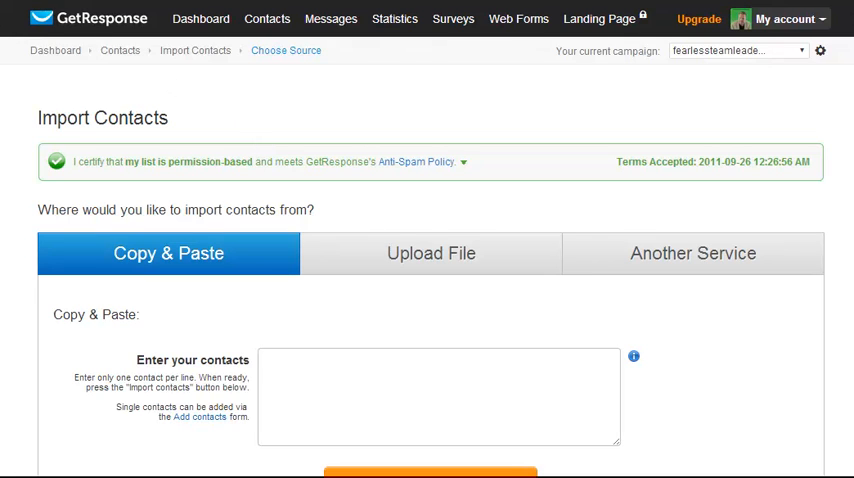
# Return to the dashboard from the top navigation bar.
pyautogui.click(200, 18)
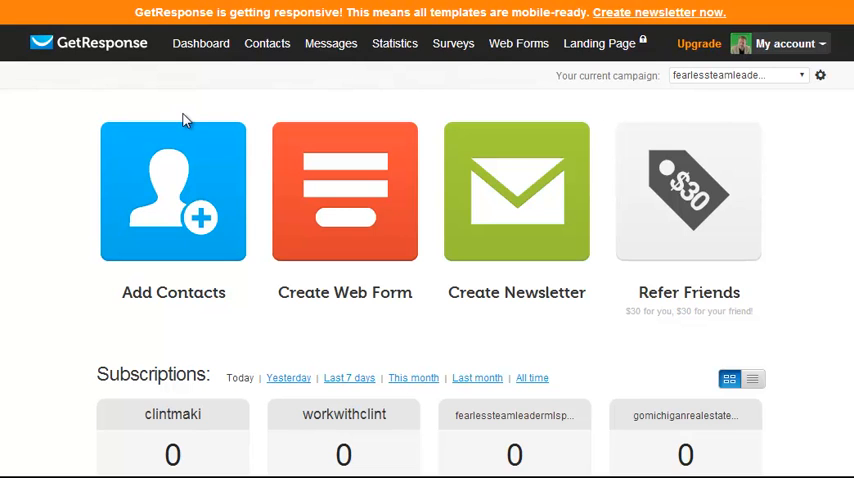
pyautogui.moveTo(95, 232)
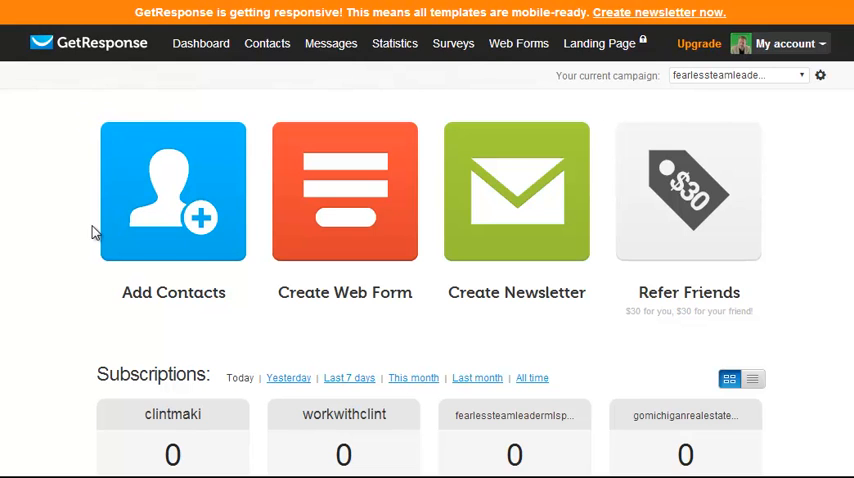
pyautogui.moveTo(209, 253)
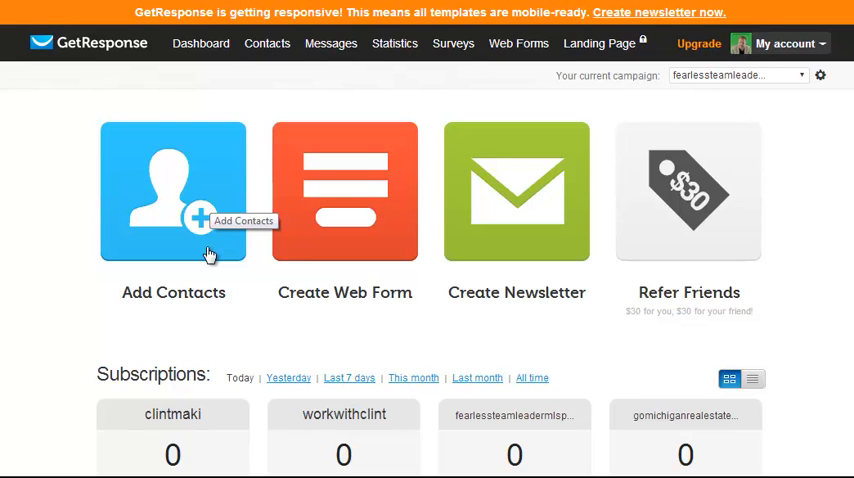
pyautogui.moveTo(288, 141)
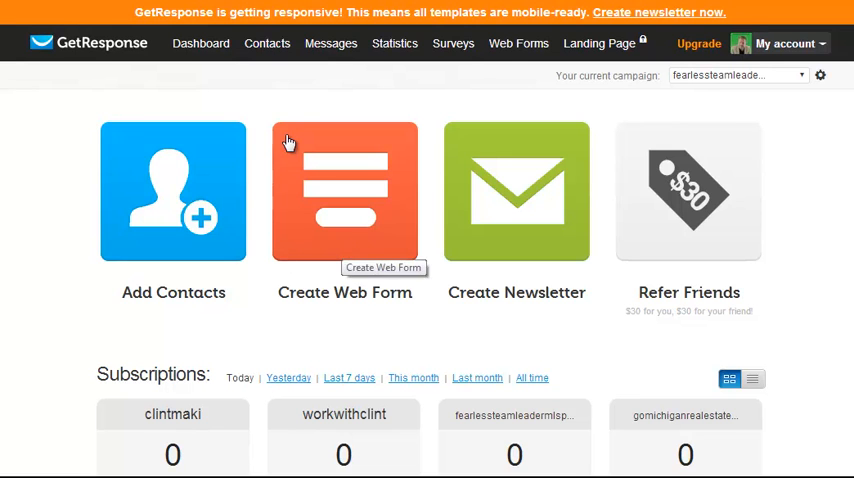
# Open the web form template gallery from the Create Web Form tile.
pyautogui.click(344, 192)
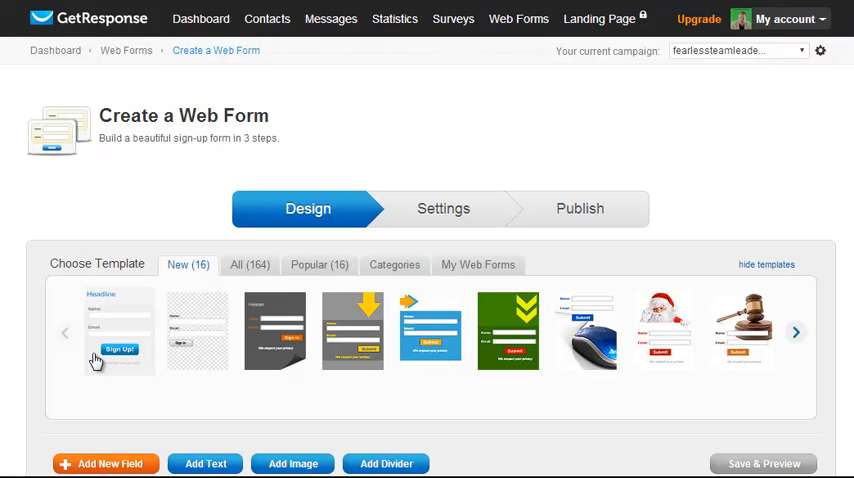
pyautogui.moveTo(218, 328)
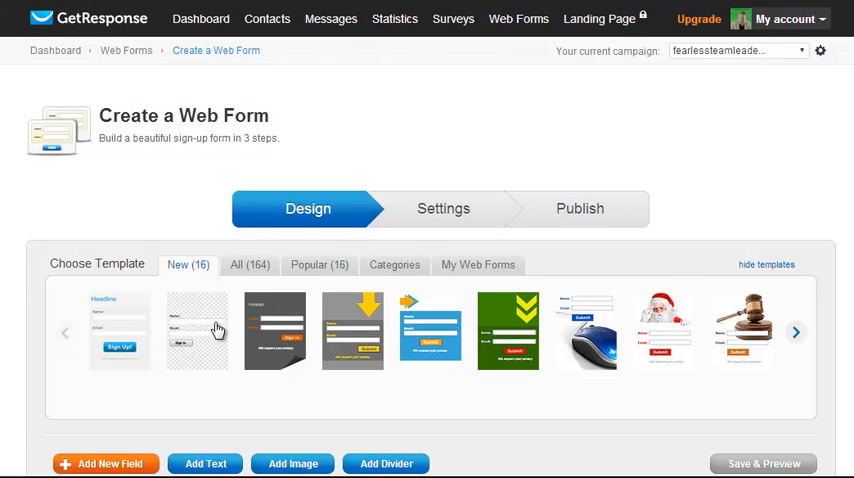
pyautogui.moveTo(352, 345)
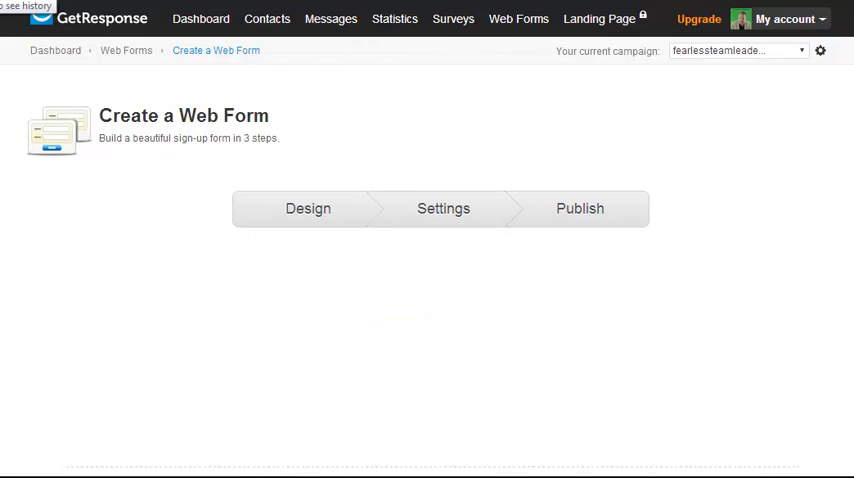
# Return to the dashboard from the web form builder via the navigation bar.
pyautogui.click(200, 18)
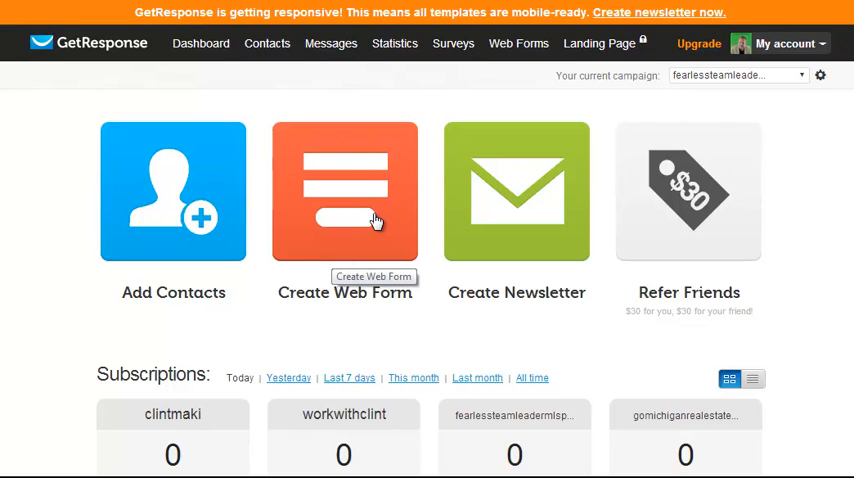
pyautogui.moveTo(494, 232)
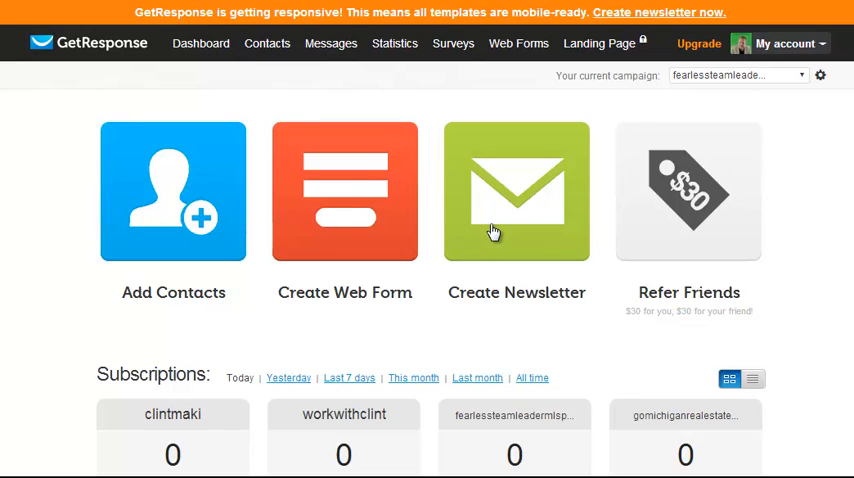
pyautogui.click(516, 191)
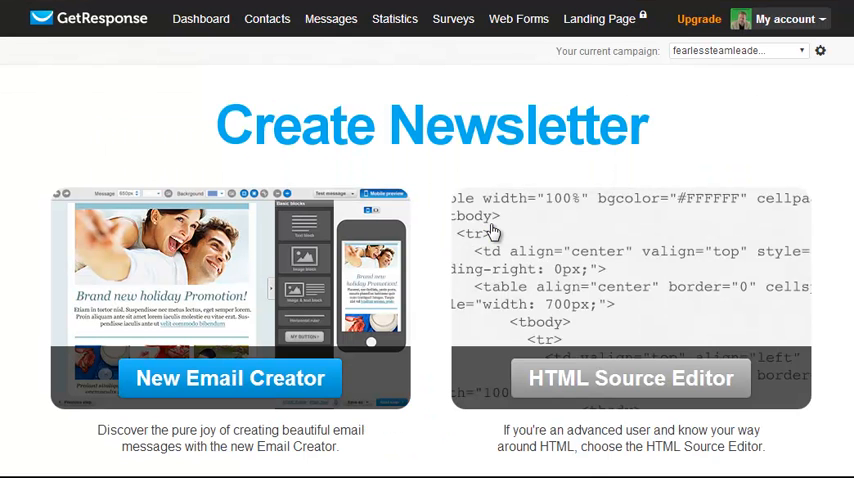
pyautogui.moveTo(605, 381)
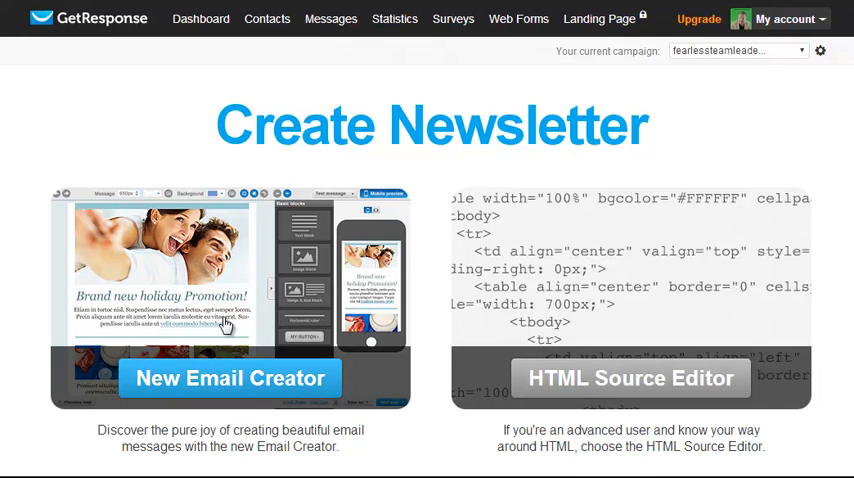
pyautogui.click(231, 378)
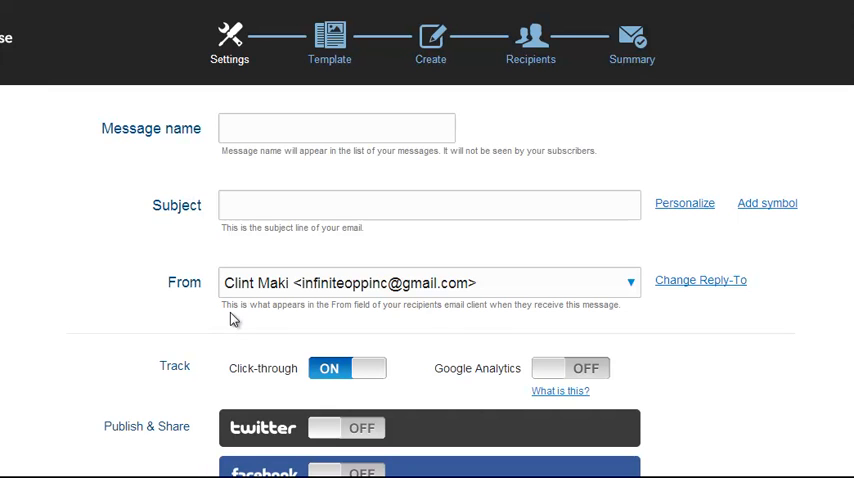
pyautogui.moveTo(787, 378)
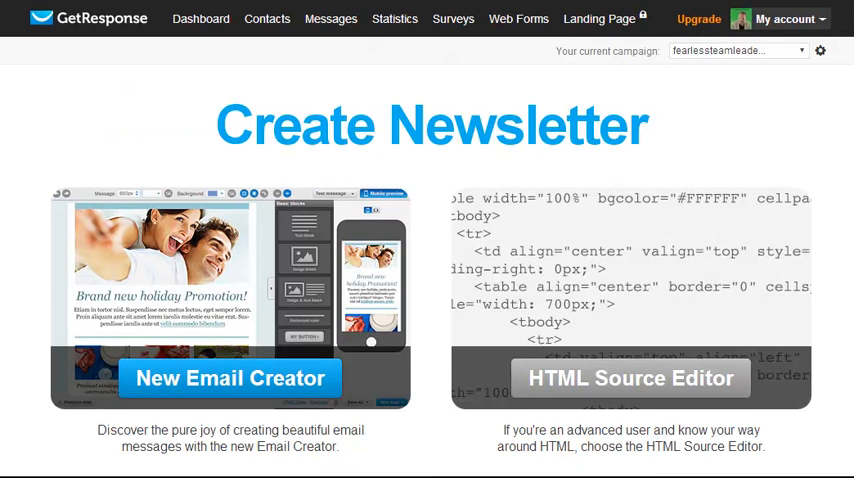
pyautogui.scroll(-3)
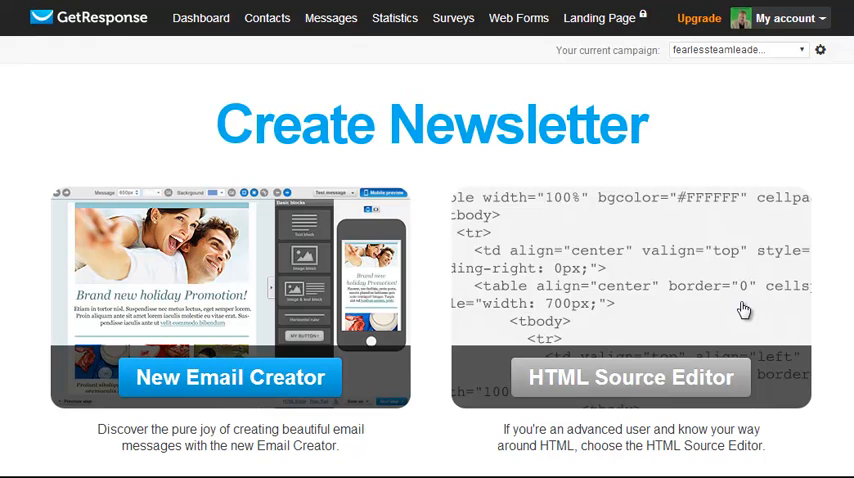
pyautogui.moveTo(666, 231)
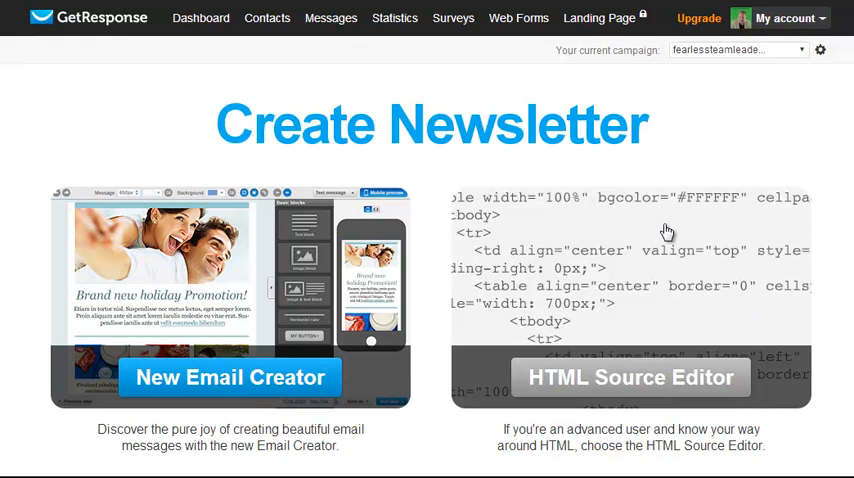
pyautogui.moveTo(599, 18)
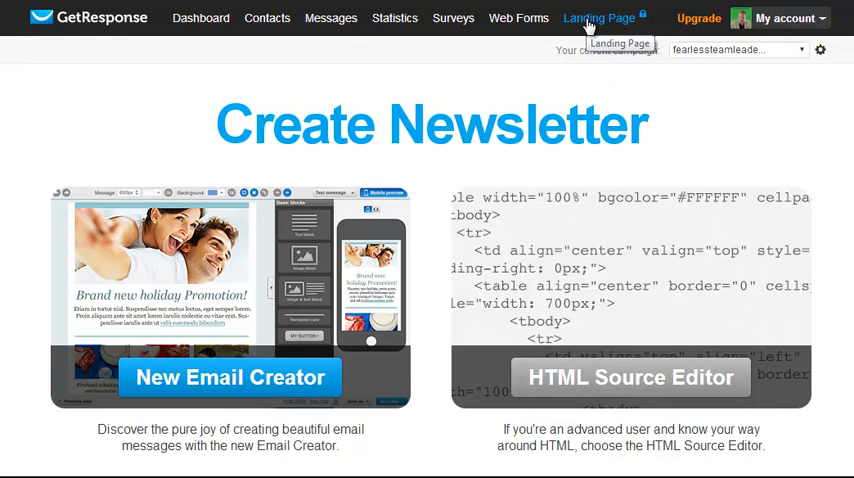
# Open the Landing Page Creator from the top navigation bar.
pyautogui.click(598, 18)
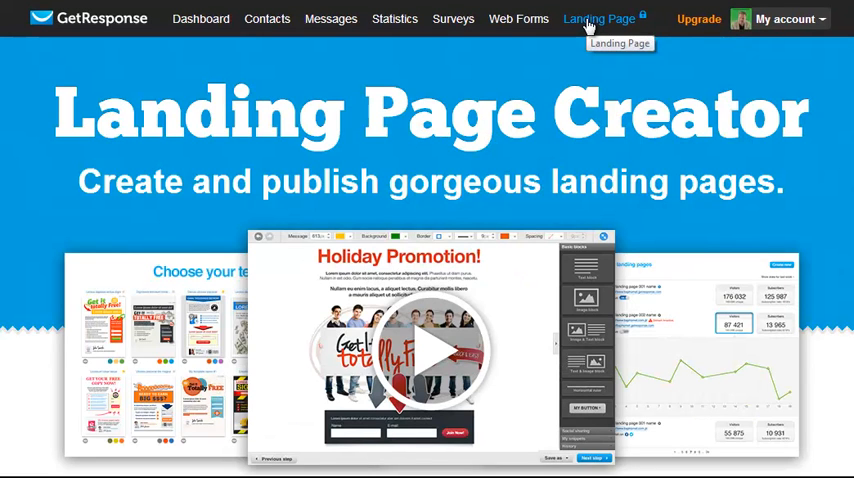
pyautogui.moveTo(431, 357)
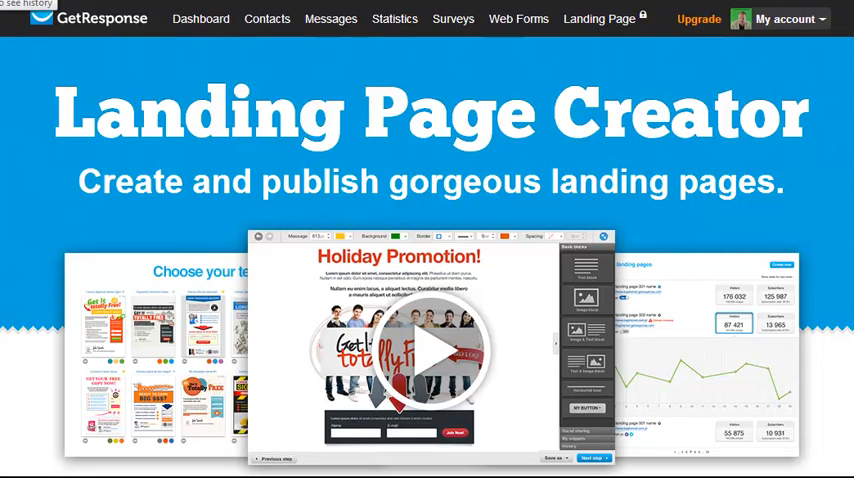
pyautogui.moveTo(517, 47)
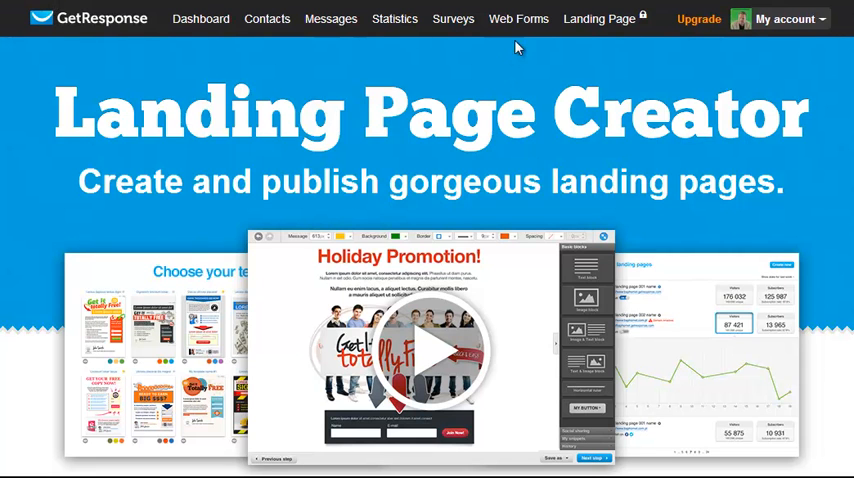
pyautogui.click(453, 18)
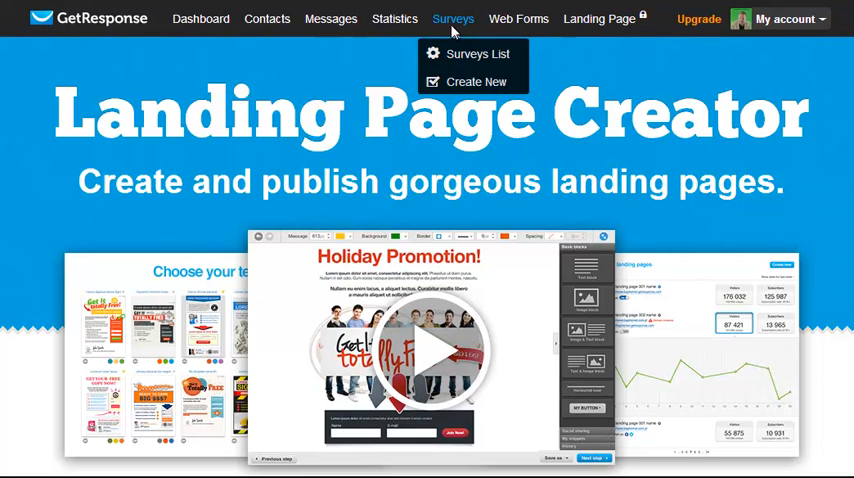
pyautogui.moveTo(478, 54)
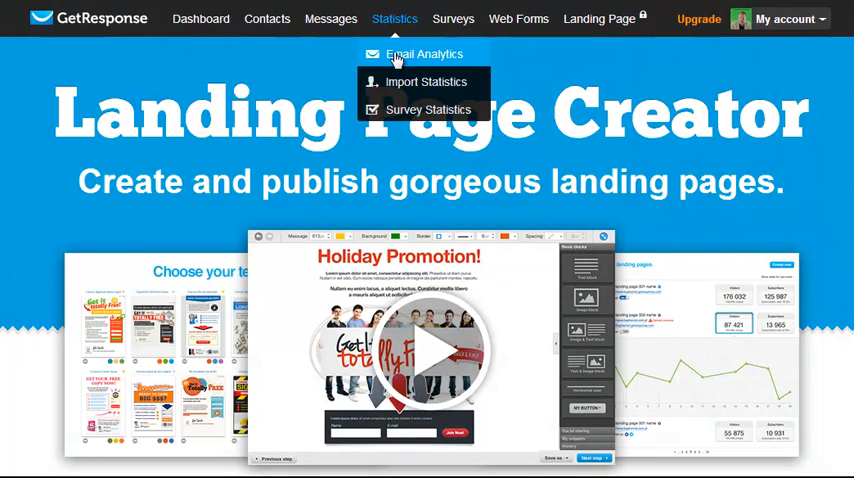
pyautogui.moveTo(399, 70)
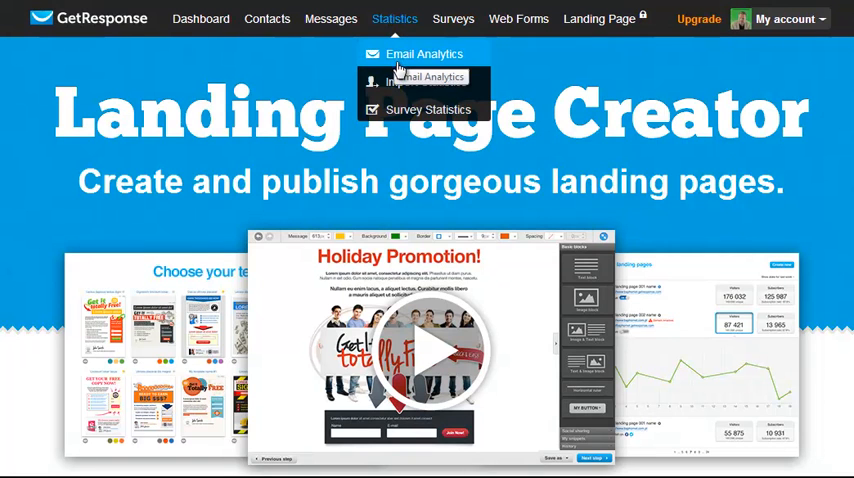
pyautogui.moveTo(350, 62)
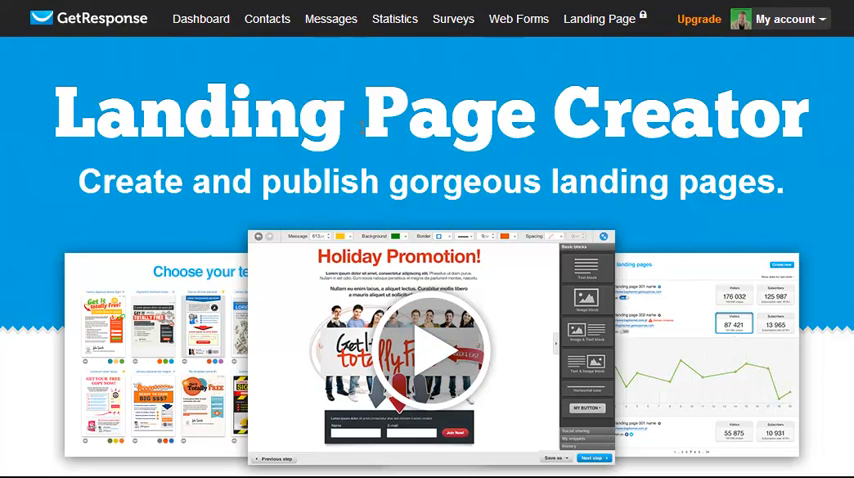
# Review the Contacts menu options, then return to the dashboard.
pyautogui.click(266, 18)
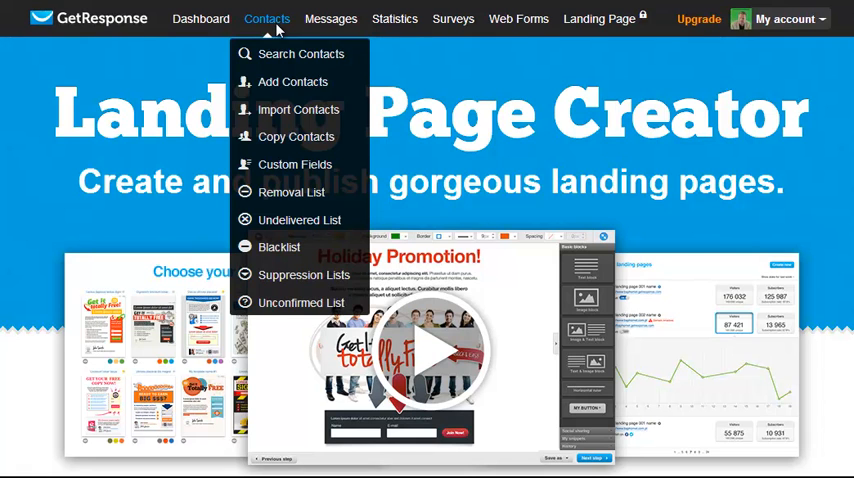
pyautogui.moveTo(298, 109)
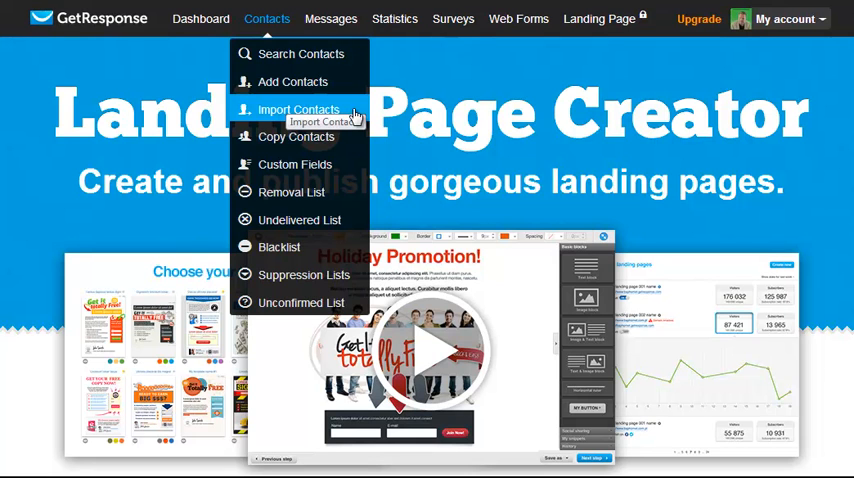
pyautogui.moveTo(355, 113)
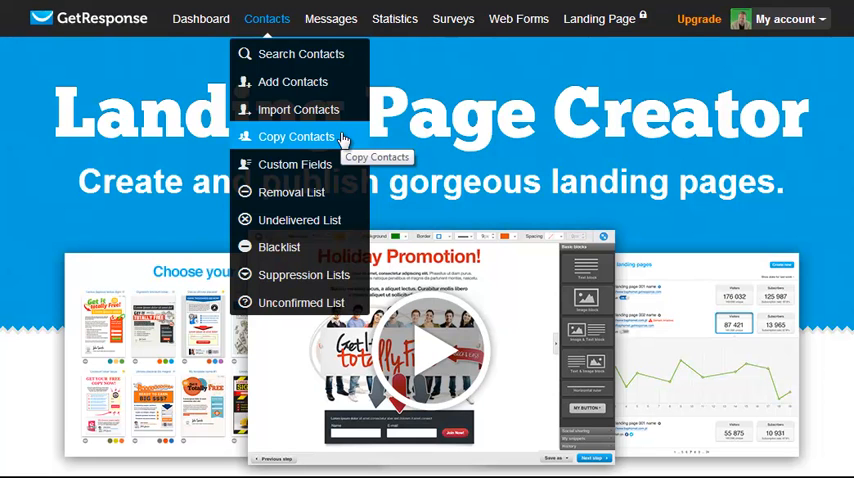
pyautogui.moveTo(301, 303)
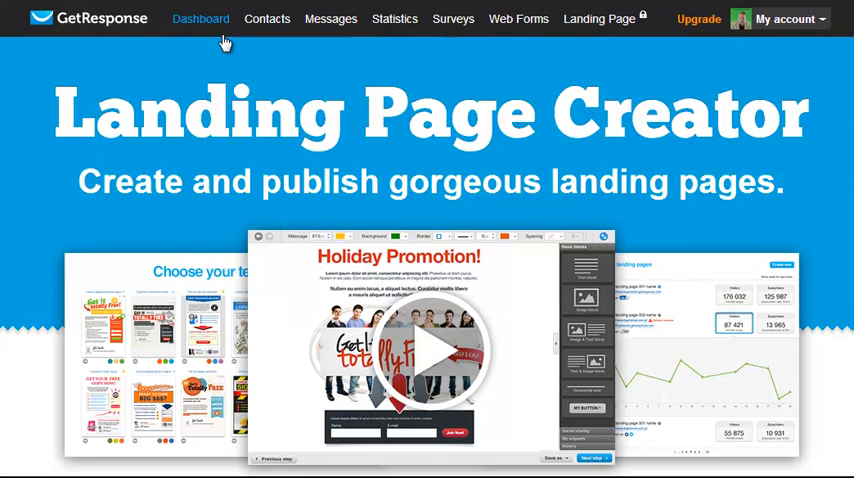
pyautogui.click(200, 18)
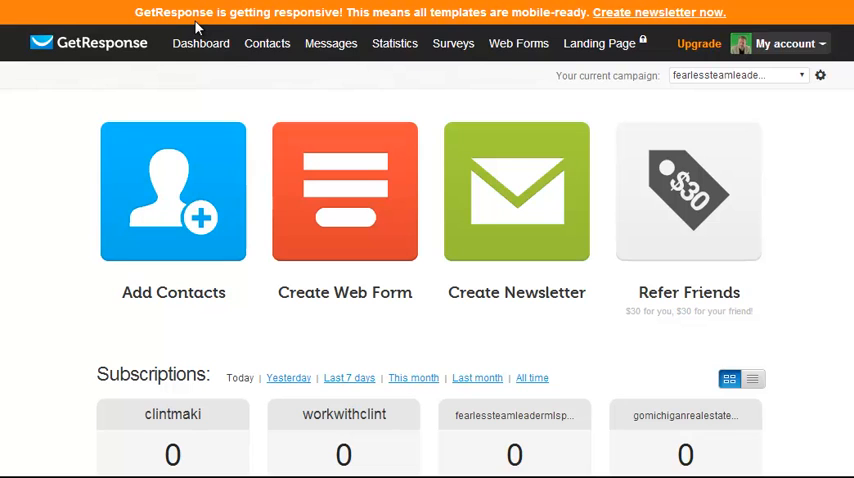